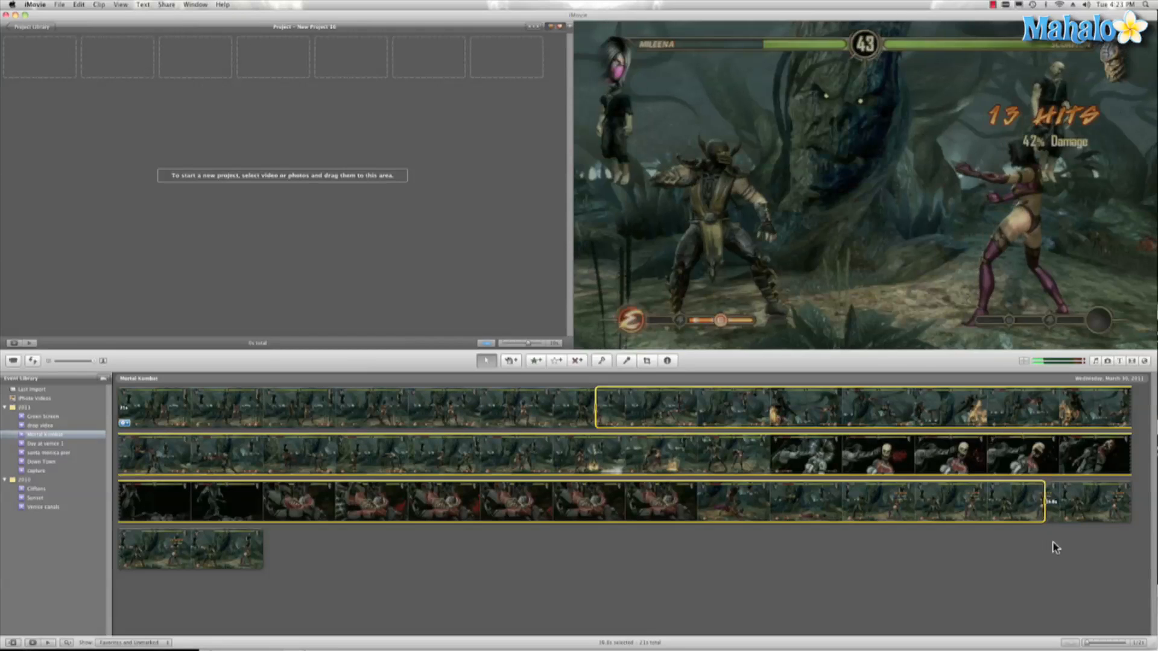
Step: Add a stretch of Mortal Kombat game footage to the project, making it about 18 seconds
{"action": "left_click", "coordinate": [190, 548]}
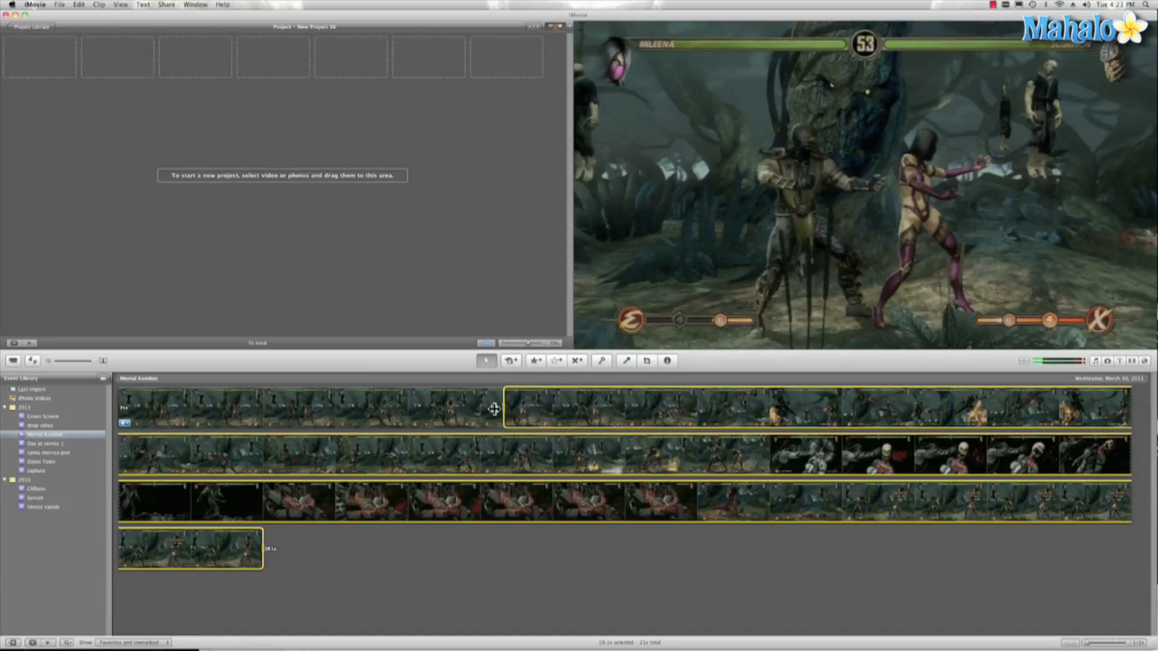
{"action": "left_click_drag", "start_coordinate": [491, 410], "coordinate": [192, 82]}
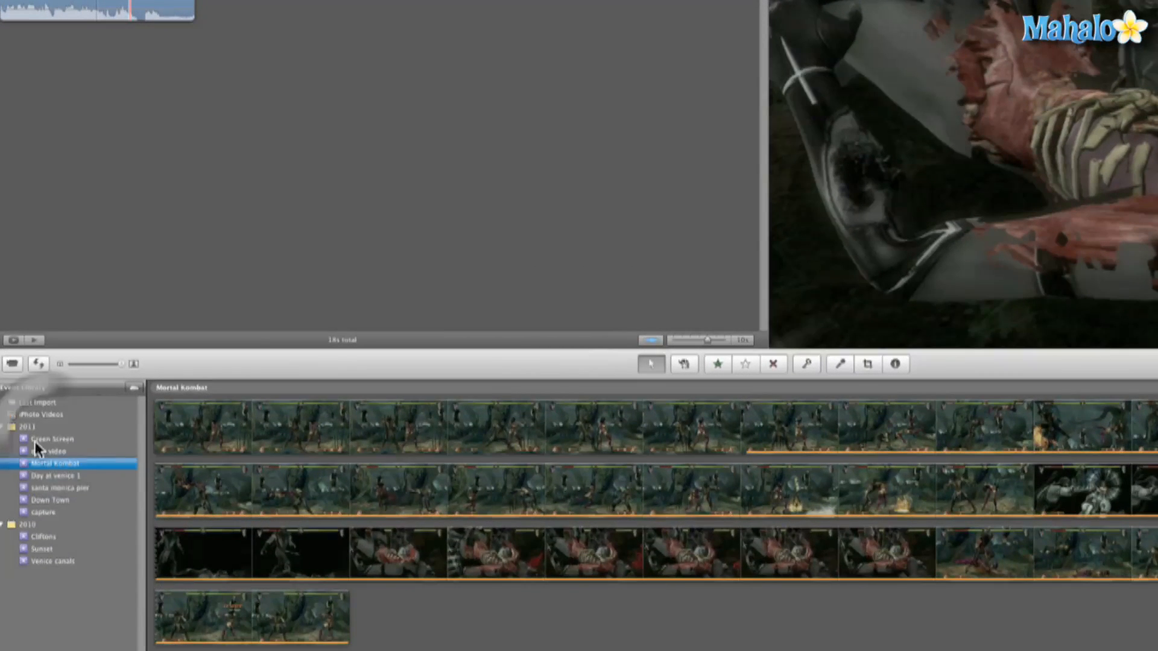
{"action": "left_click", "coordinate": [51, 439]}
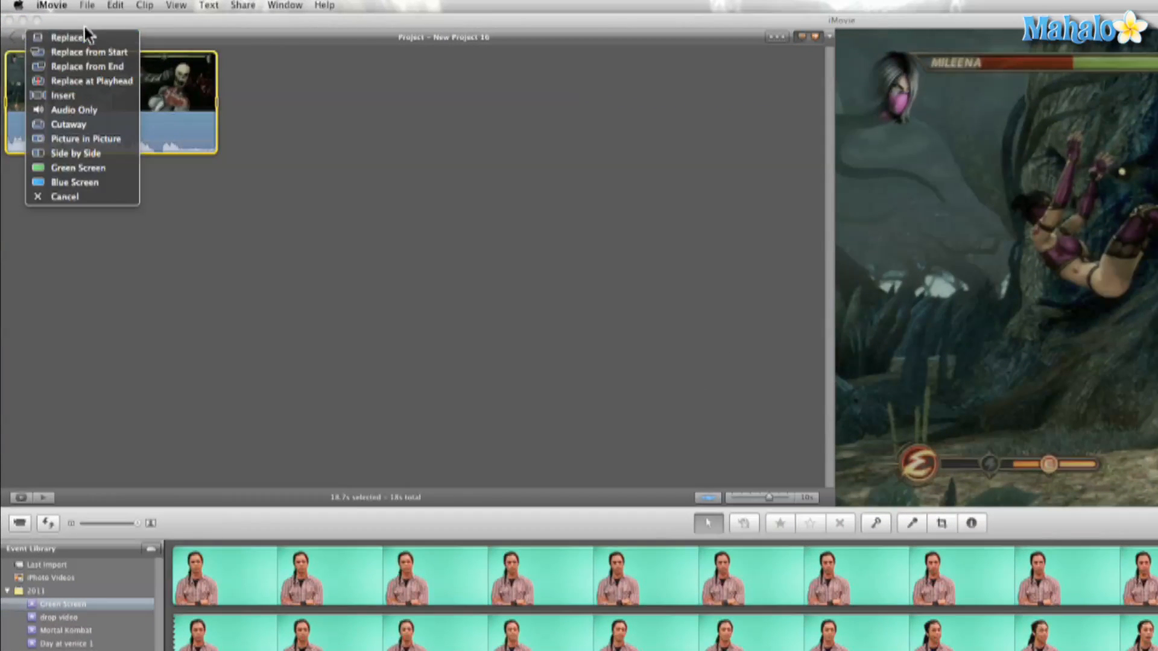
Step: Choose Green Screen so the presenter is keyed over the Mortal Kombat clip
{"action": "left_click", "coordinate": [64, 195]}
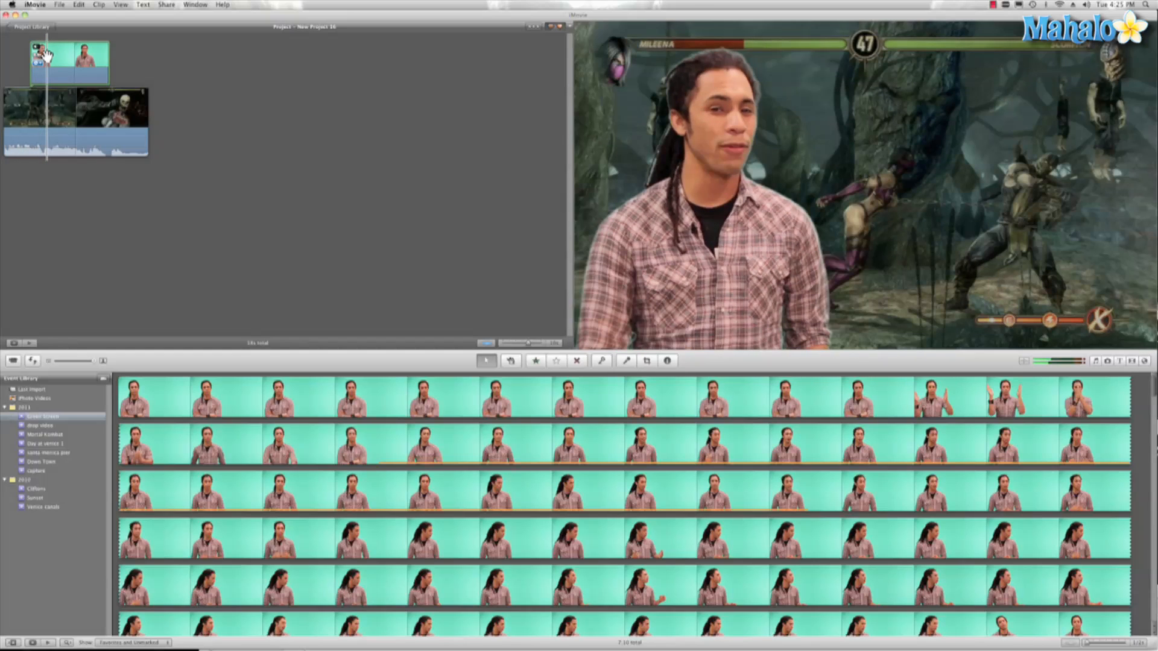
Step: Open the green-screen clip's settings and browse audio effects, leaving the effect at None
{"action": "left_click", "coordinate": [665, 361]}
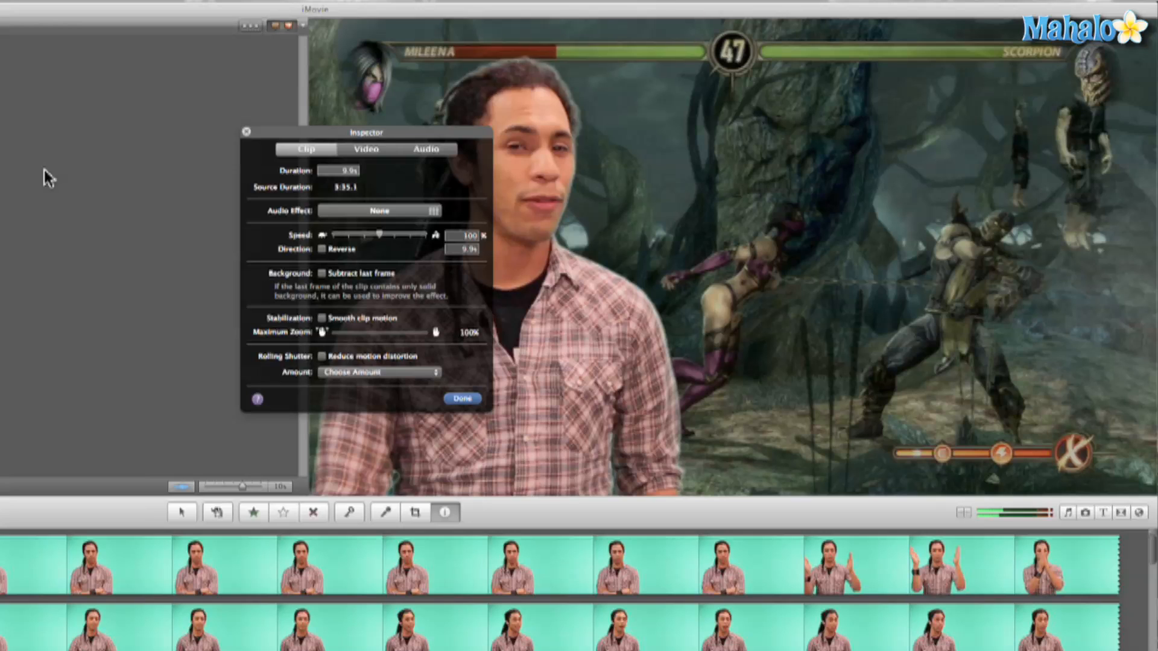
{"action": "mouse_move", "coordinate": [333, 223]}
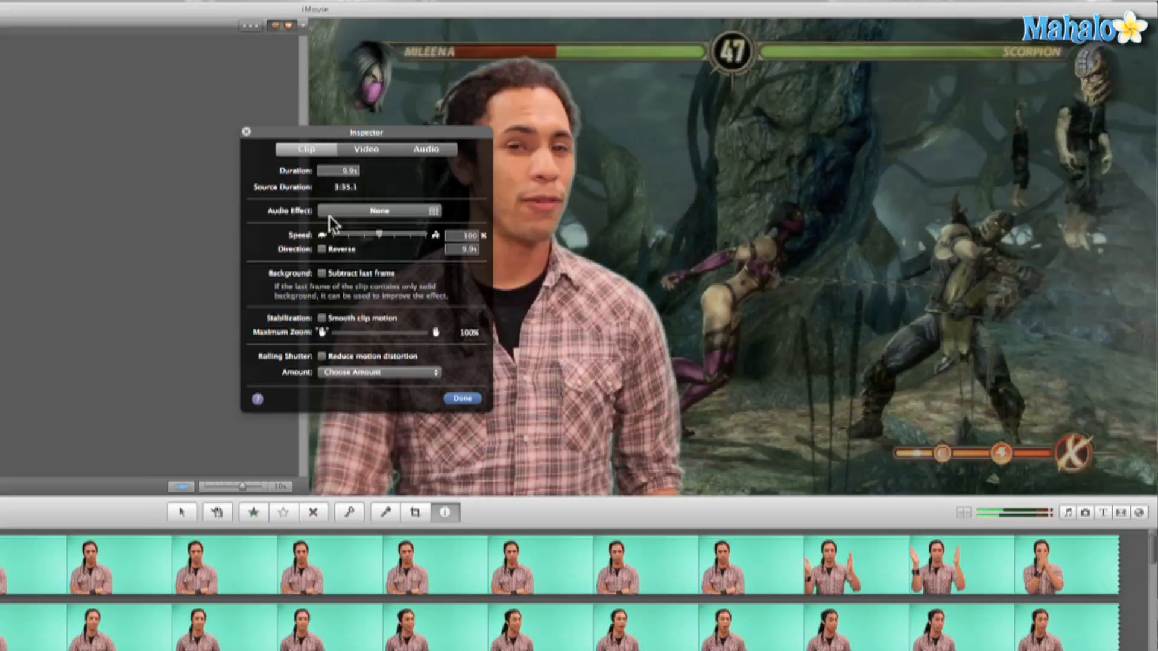
{"action": "left_click", "coordinate": [379, 210]}
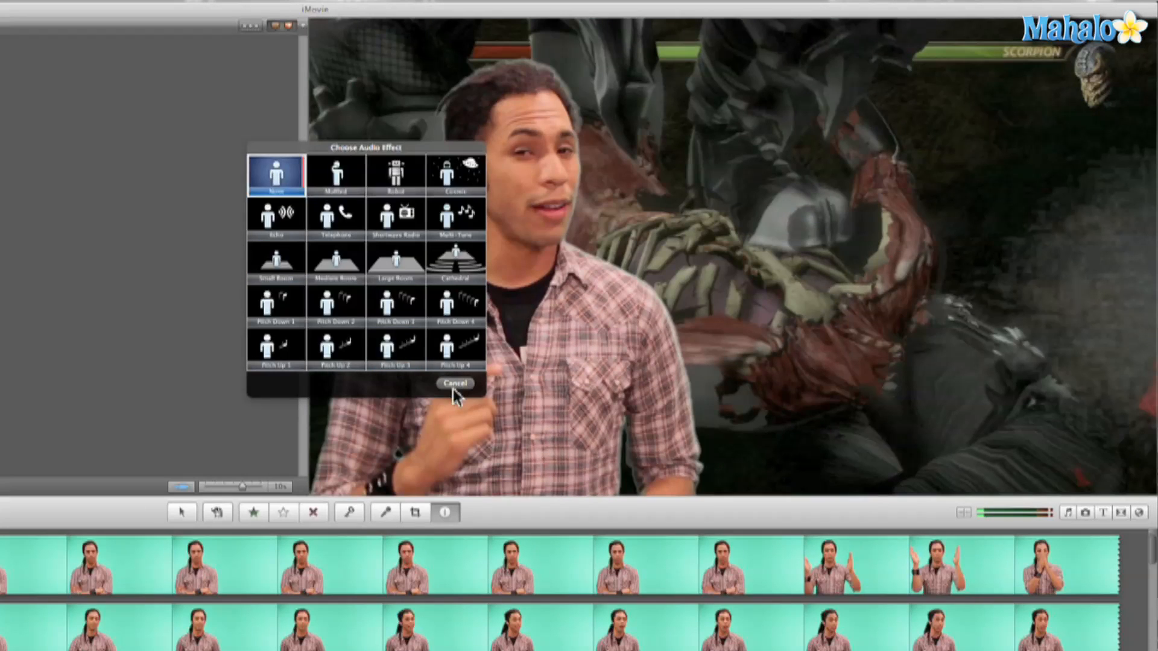
{"action": "left_click", "coordinate": [456, 384]}
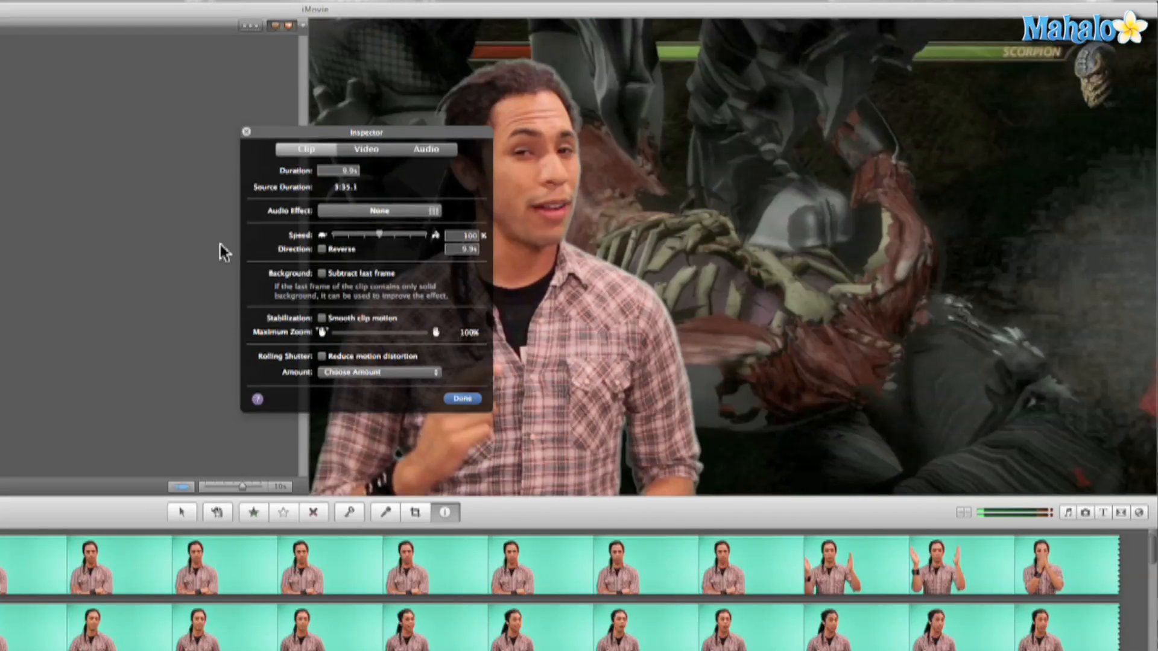
{"action": "left_click_drag", "start_coordinate": [381, 234], "coordinate": [340, 235]}
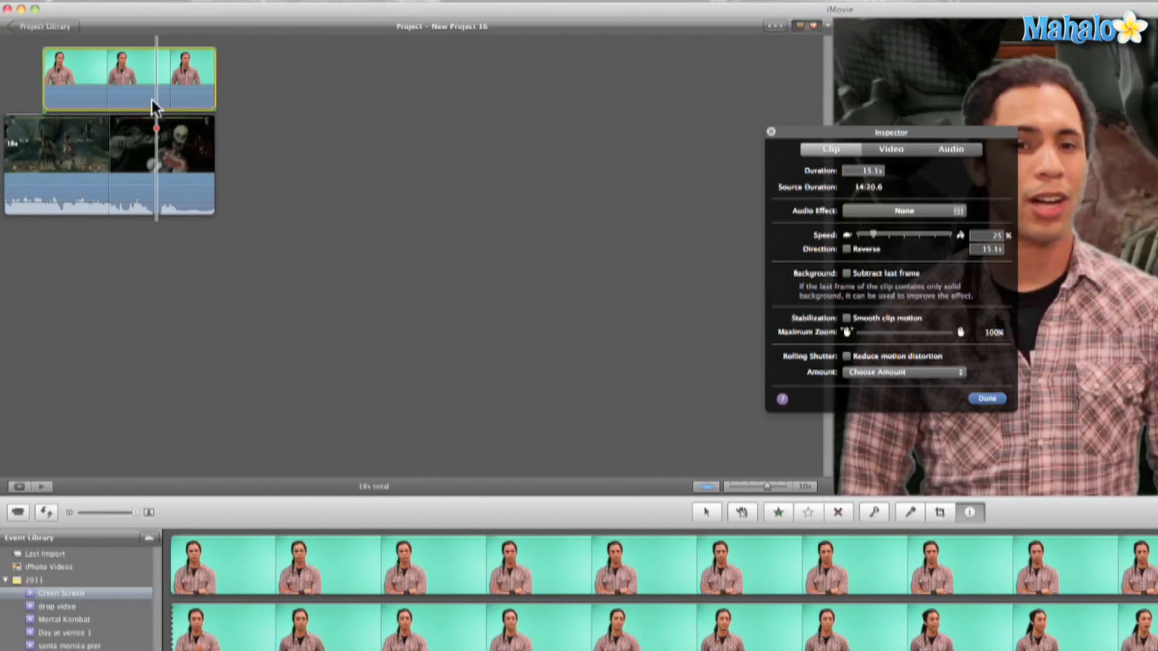
{"action": "mouse_move", "coordinate": [710, 211]}
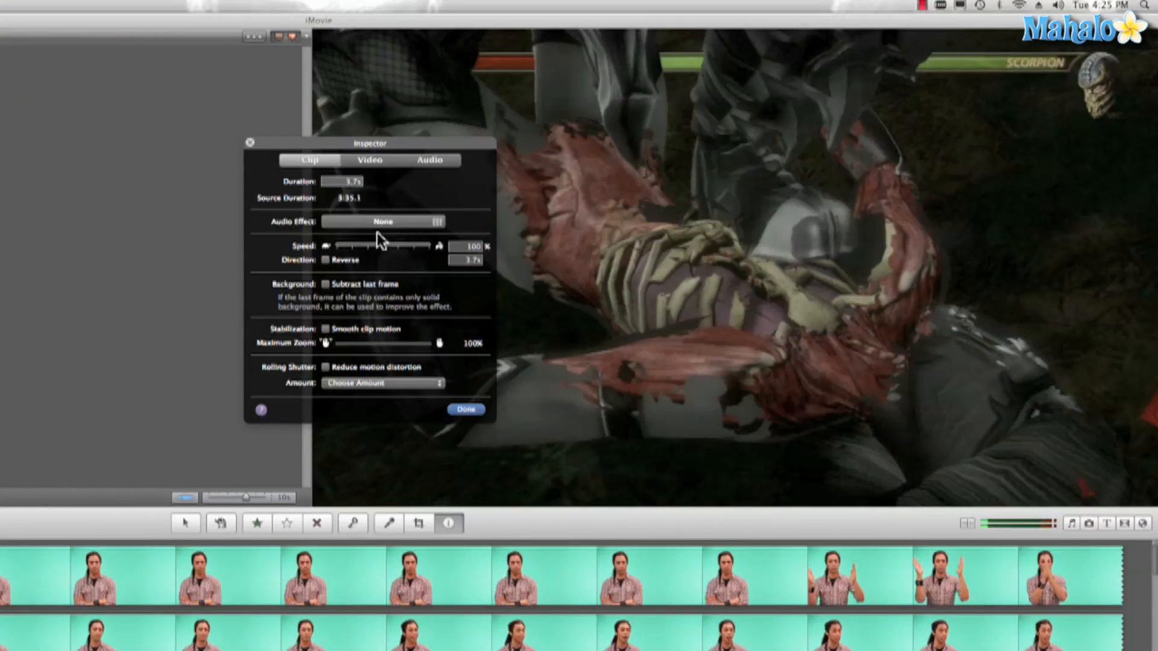
Step: Try black level 10% and brightness up to 42%, then reset both to 0%
{"action": "left_click", "coordinate": [370, 161]}
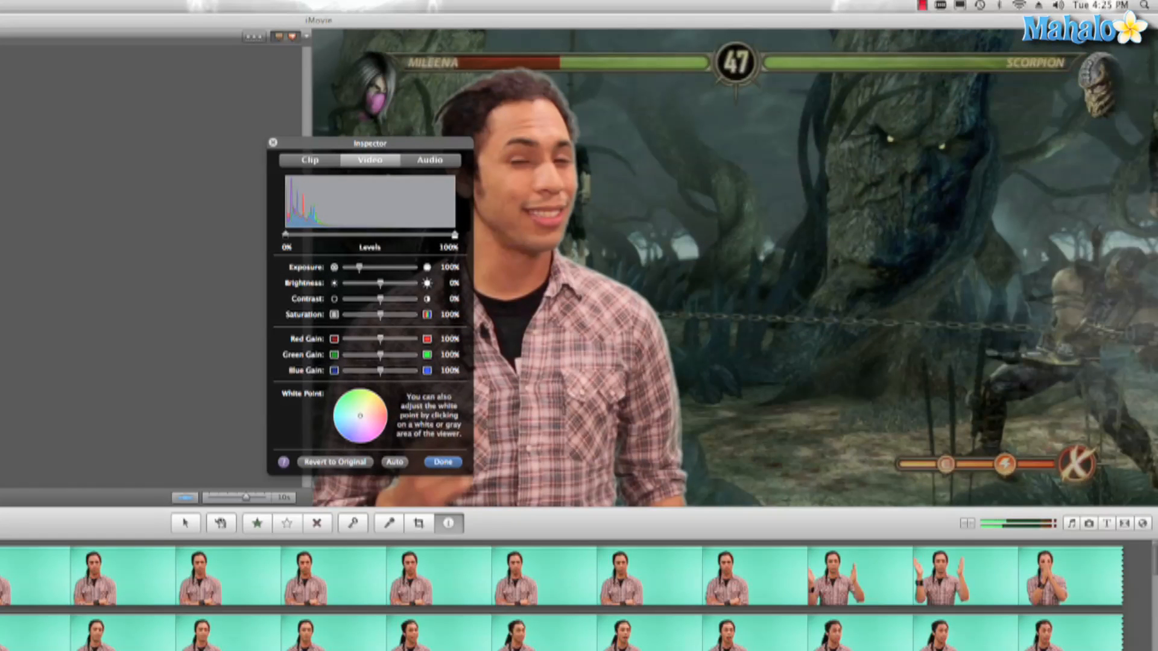
{"action": "left_click_drag", "start_coordinate": [369, 143], "coordinate": [132, 135]}
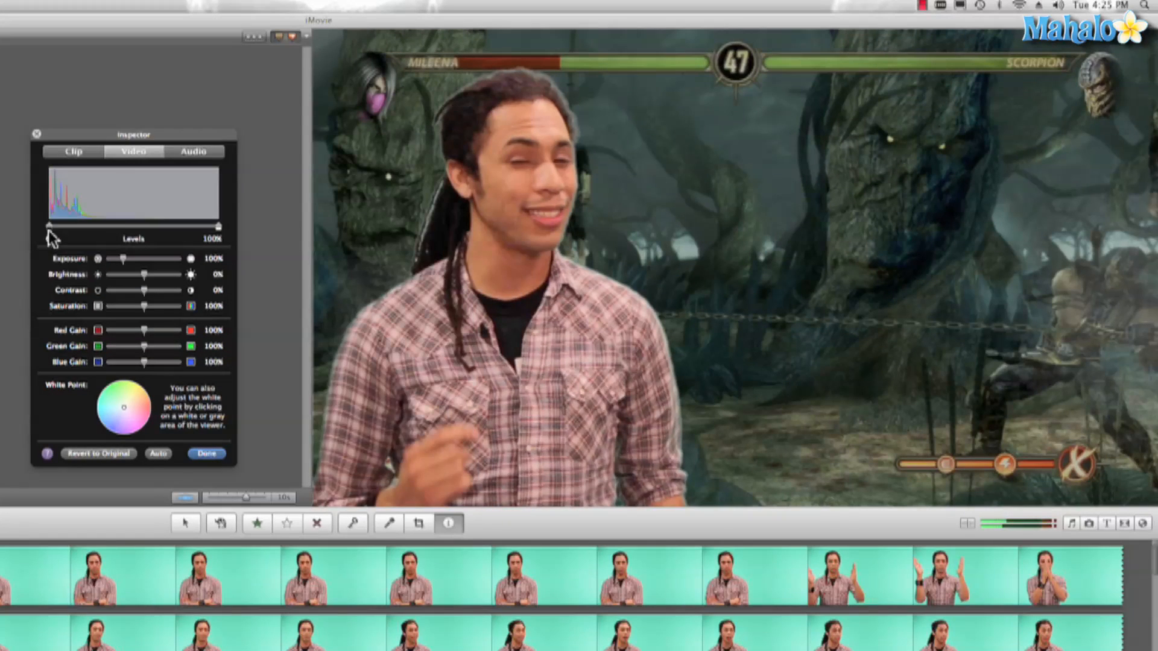
{"action": "left_click_drag", "start_coordinate": [49, 227], "coordinate": [72, 227]}
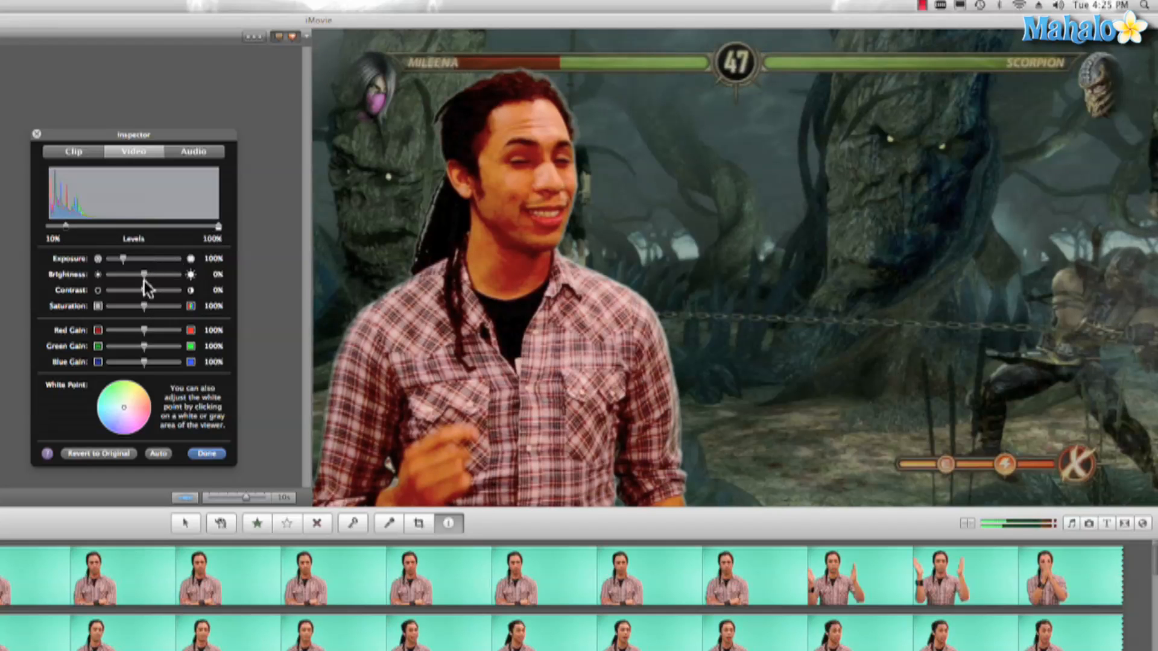
{"action": "left_click_drag", "start_coordinate": [144, 275], "coordinate": [153, 275]}
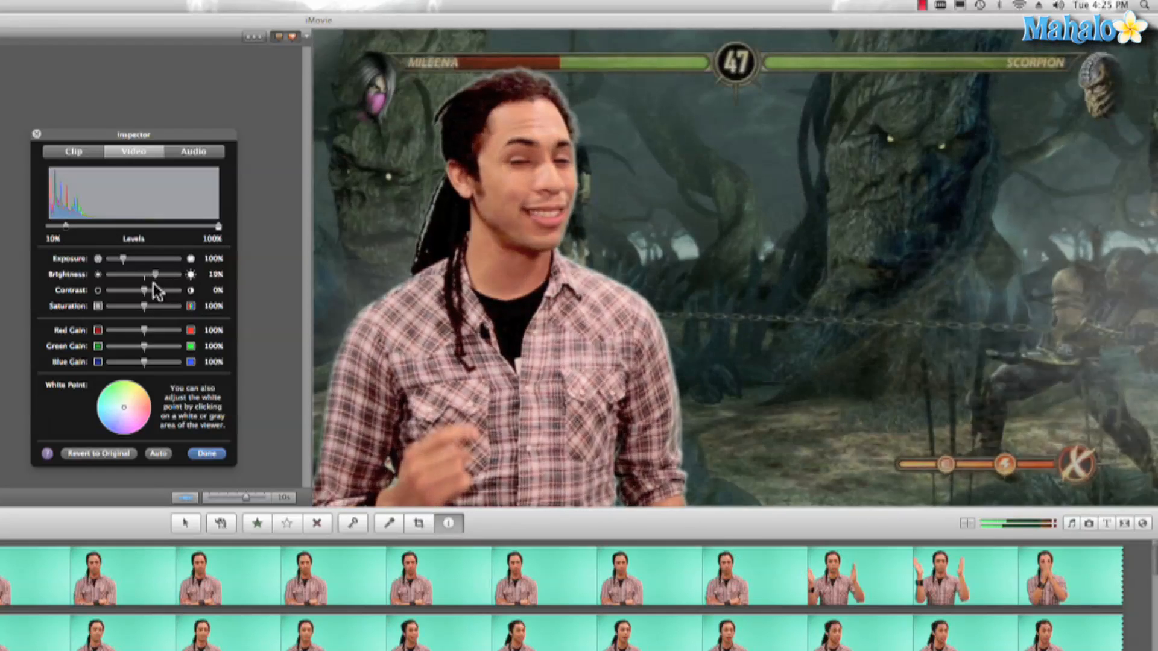
{"action": "left_click_drag", "start_coordinate": [152, 273], "coordinate": [170, 274]}
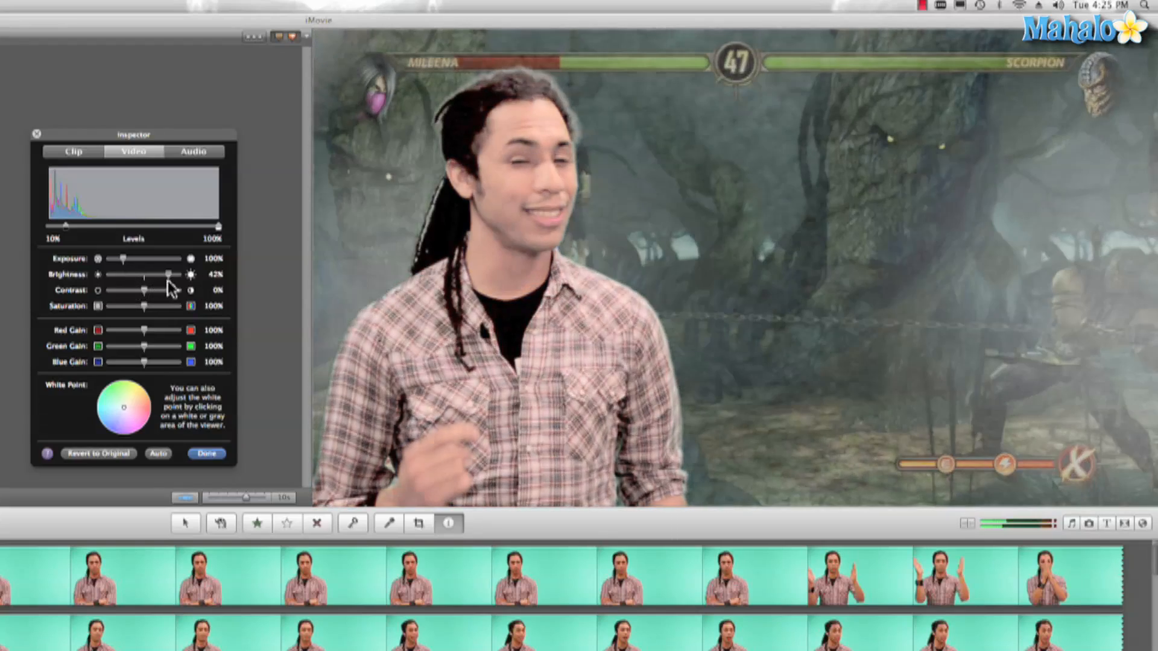
{"action": "left_click_drag", "start_coordinate": [158, 275], "coordinate": [122, 275]}
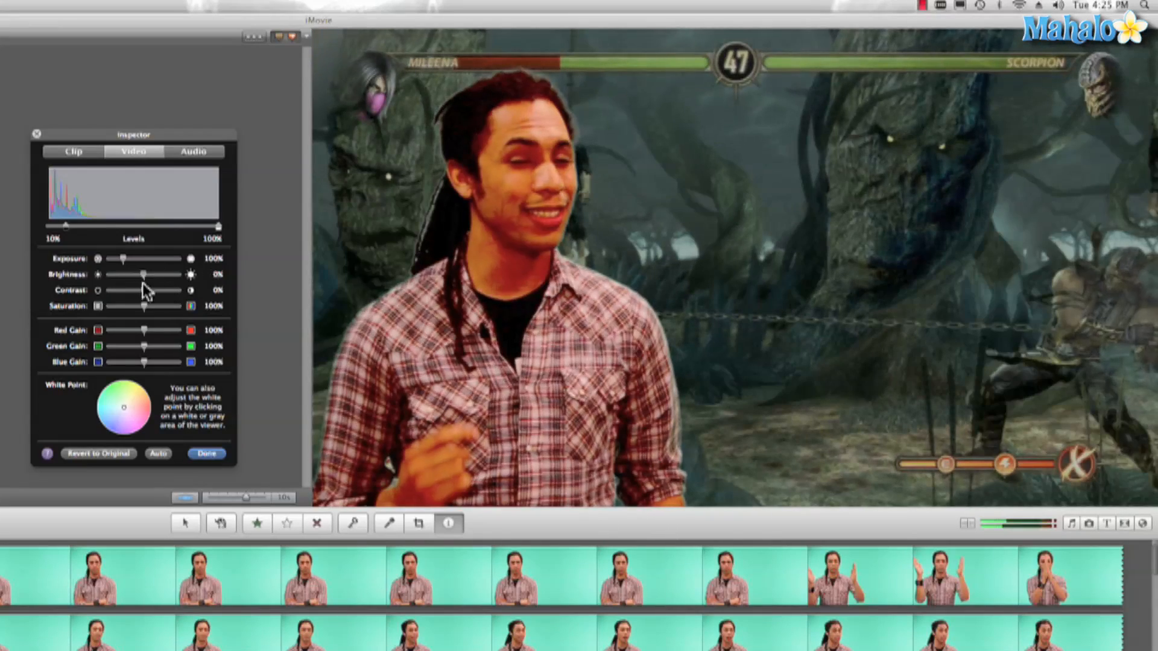
{"action": "left_click_drag", "start_coordinate": [125, 275], "coordinate": [142, 275]}
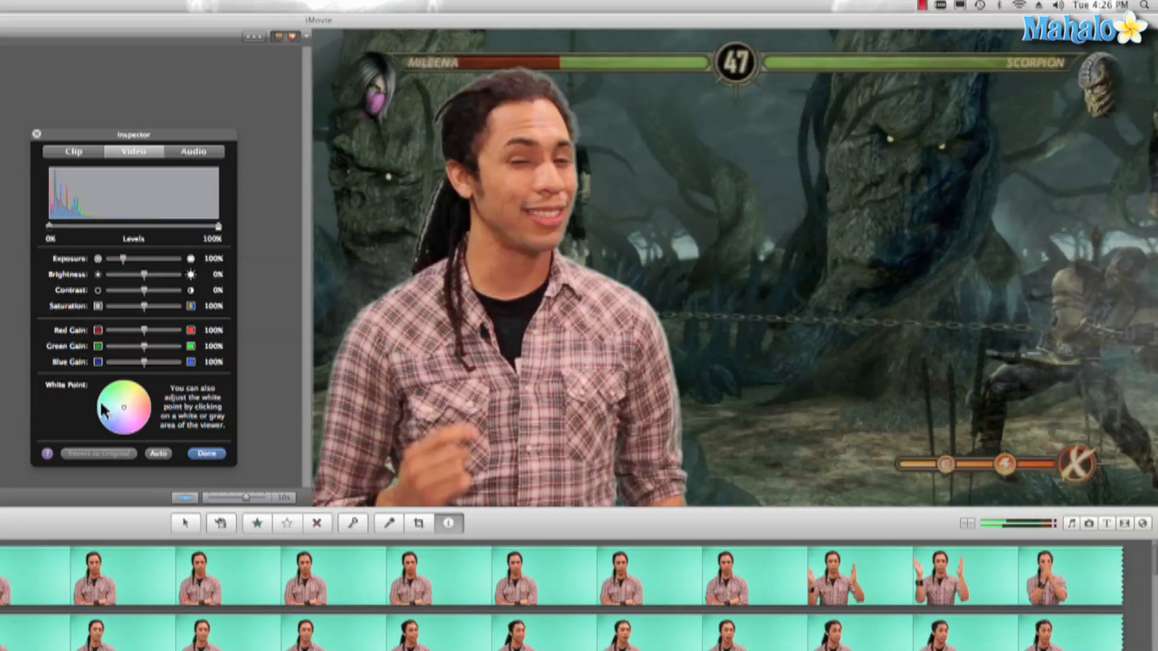
{"action": "mouse_move", "coordinate": [66, 235]}
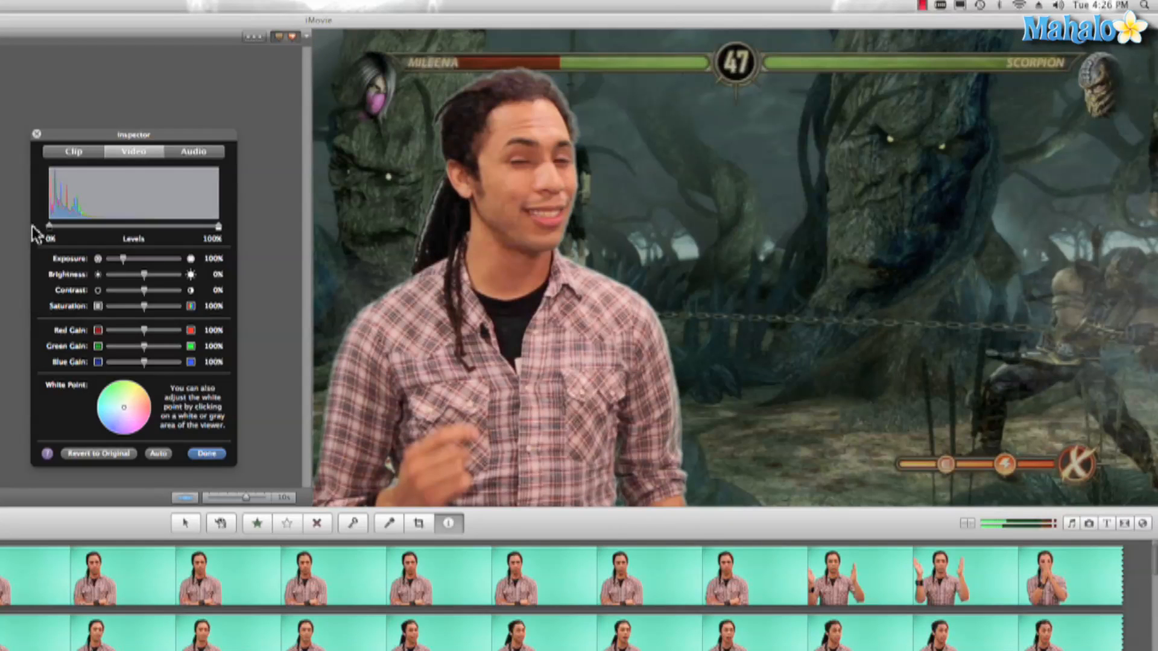
{"action": "mouse_move", "coordinate": [63, 240]}
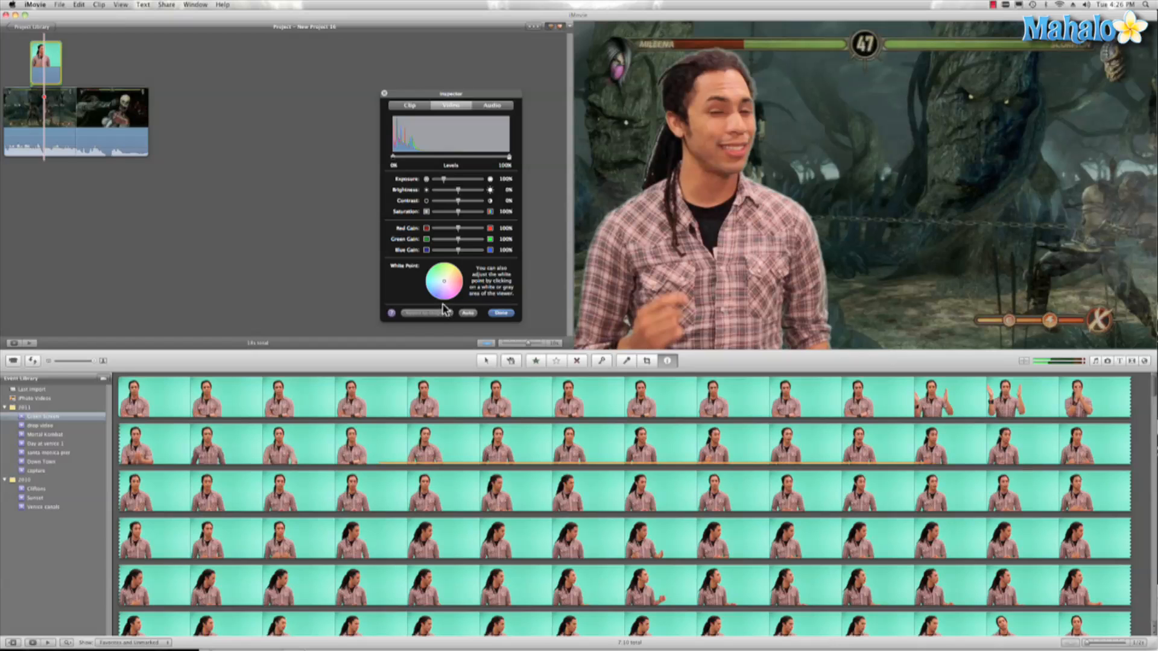
Step: Close the clip settings and key a second presenter clip over the first with Green Screen
{"action": "left_click", "coordinate": [500, 312]}
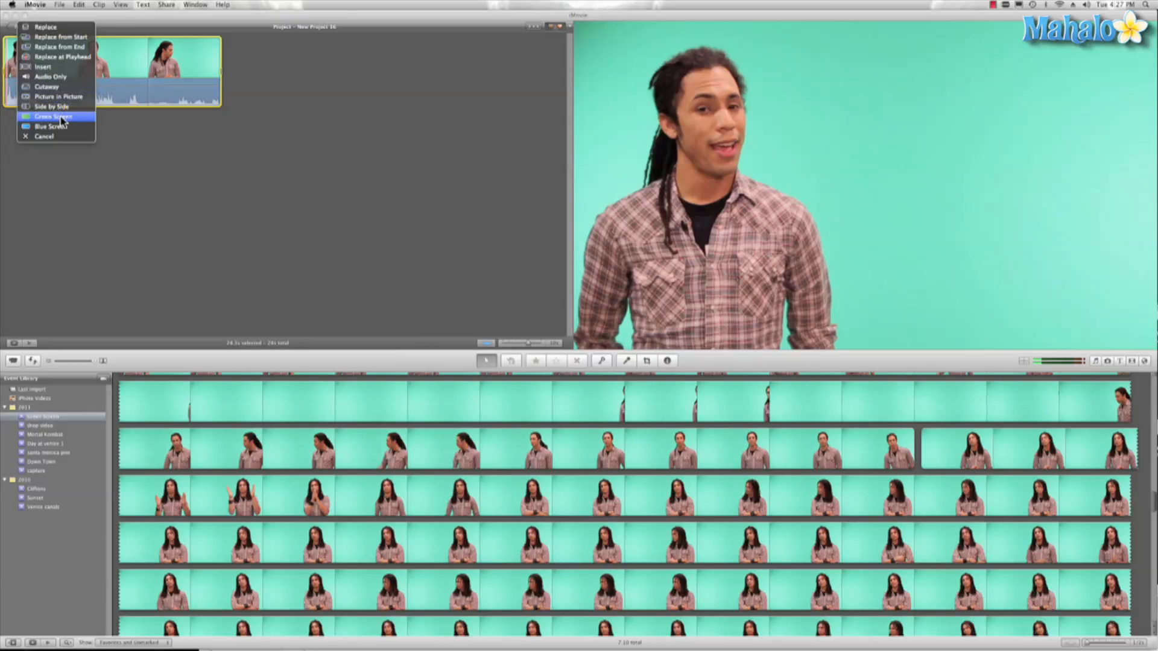
{"action": "left_click", "coordinate": [52, 116]}
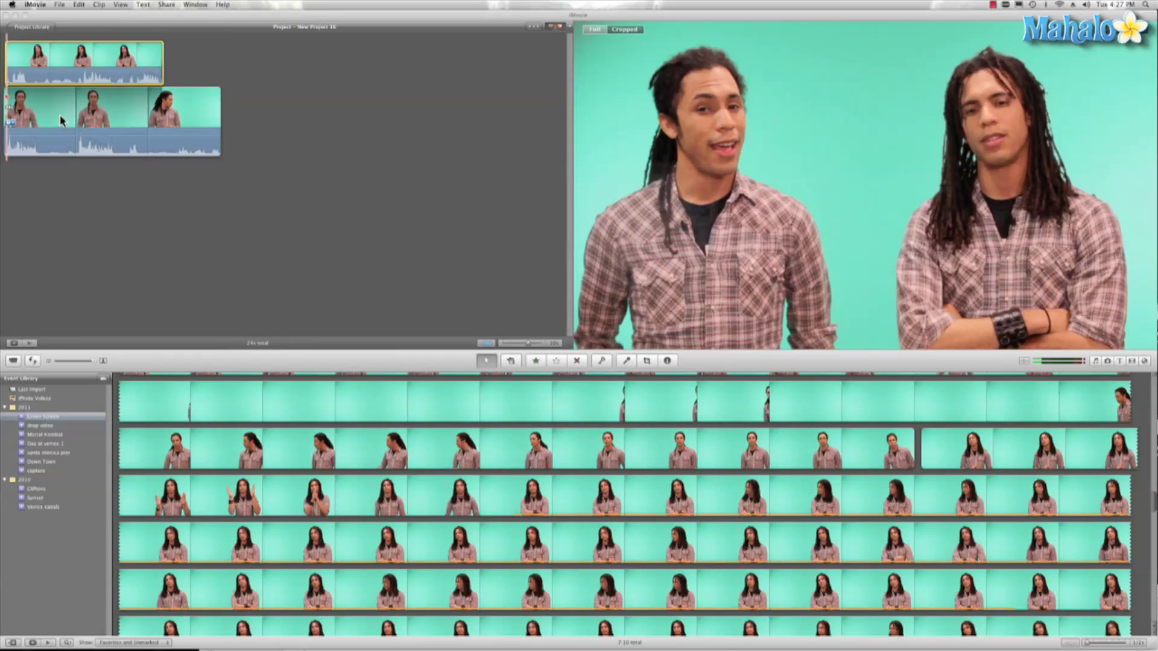